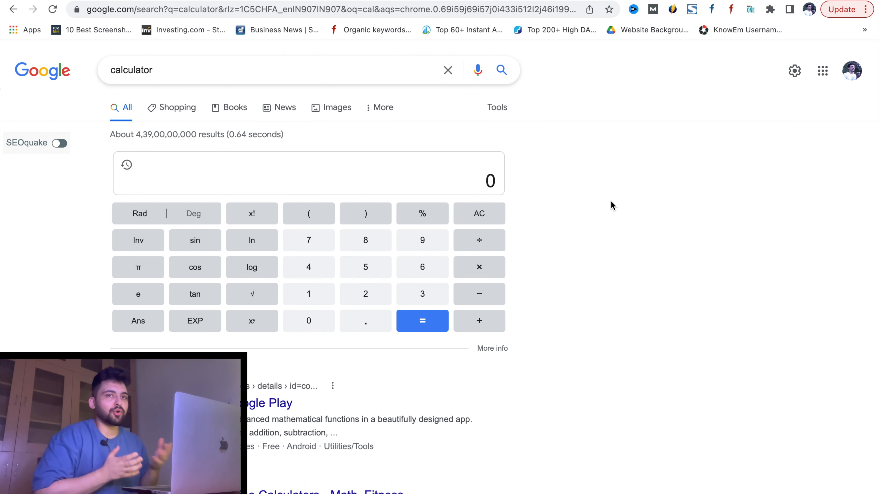
pyautogui.moveTo(350, 135)
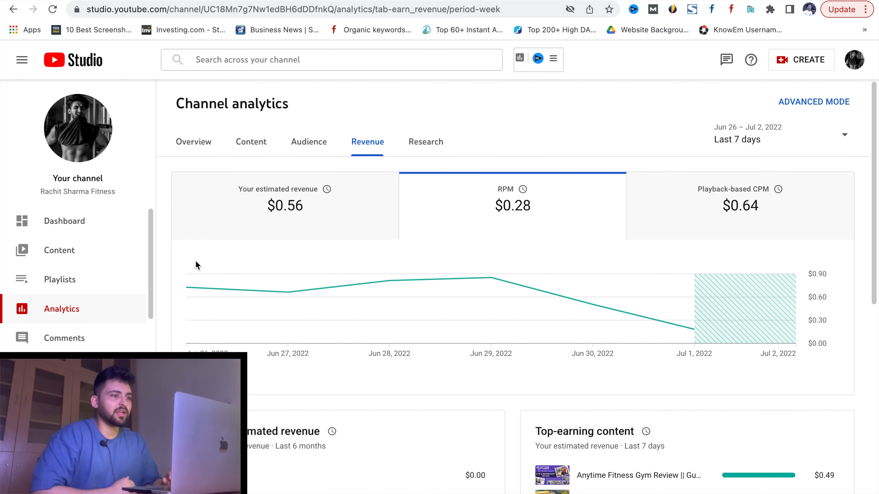
pyautogui.moveTo(418, 230)
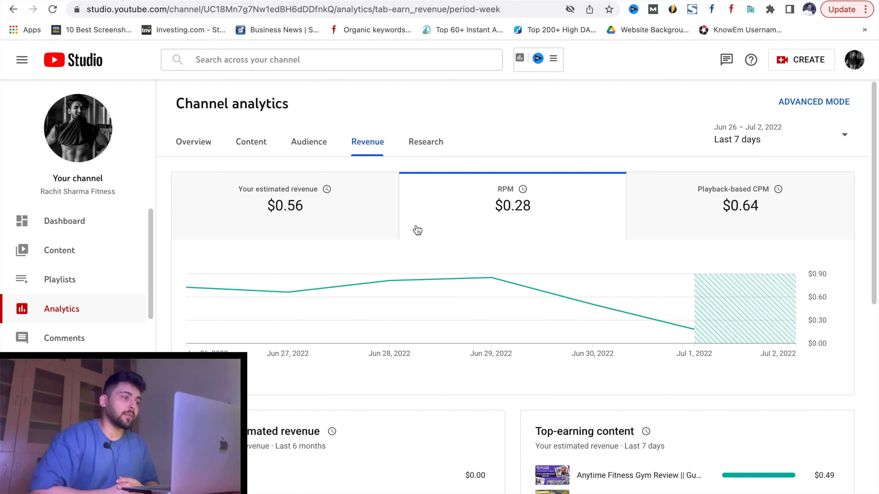
pyautogui.moveTo(447, 230)
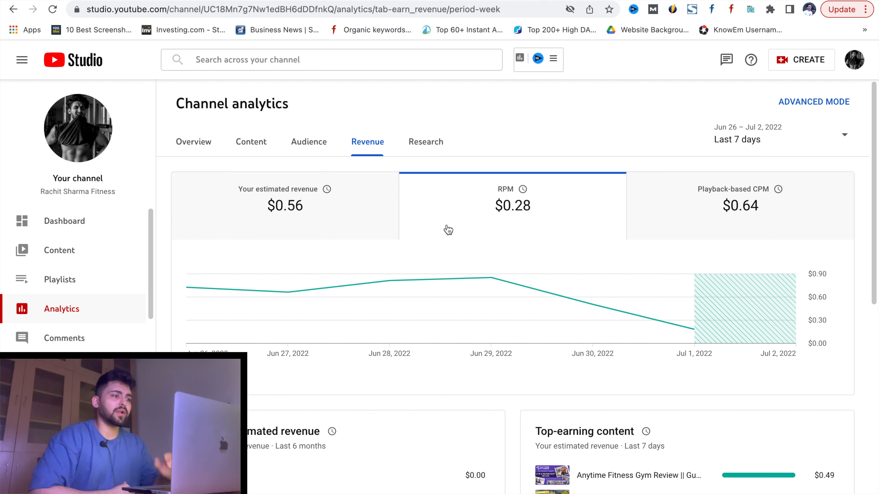
pyautogui.moveTo(342, 219)
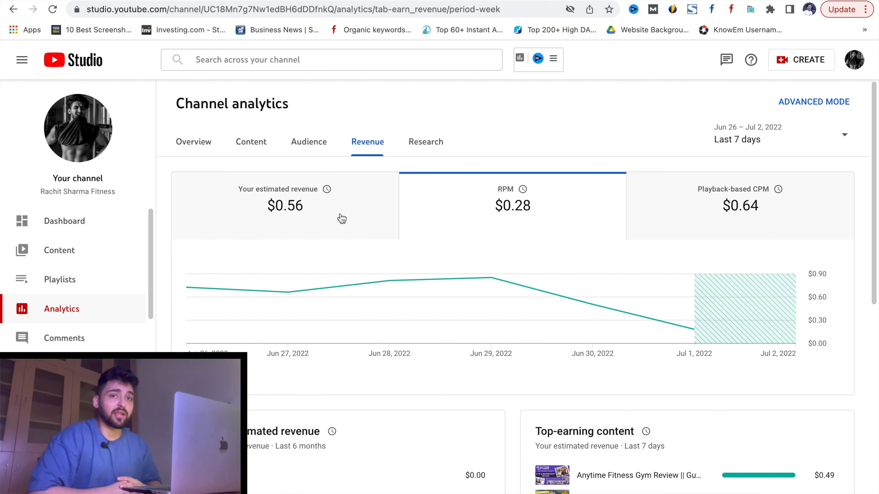
pyautogui.moveTo(483, 77)
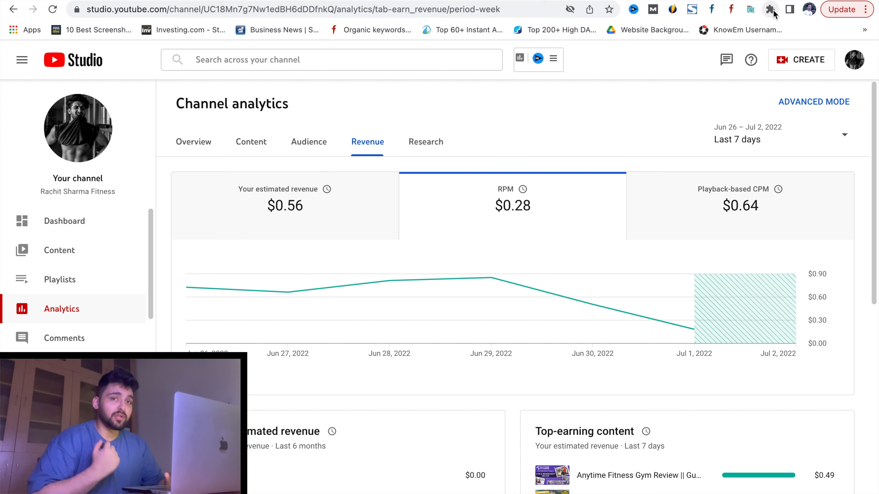
pyautogui.moveTo(770, 9)
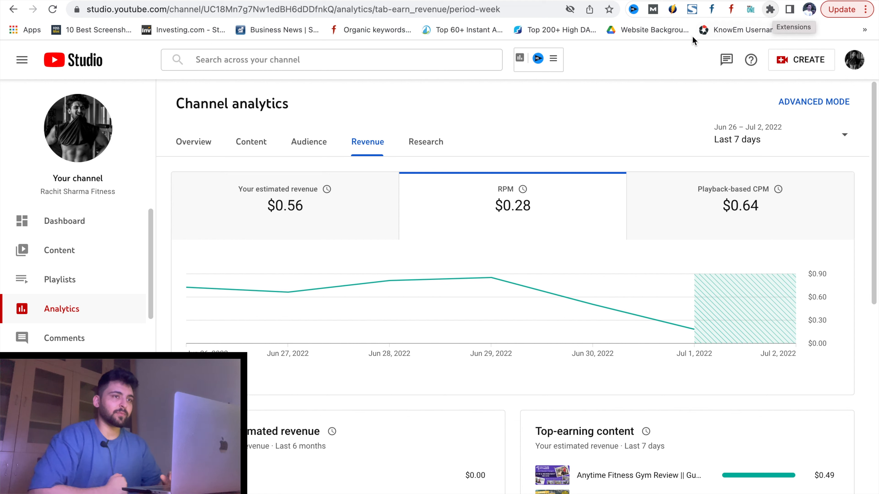
# View your own channel's Social Blade earnings estimates, then return to YouTube Studio's $0.56 revenue
pyautogui.click(179, 9)
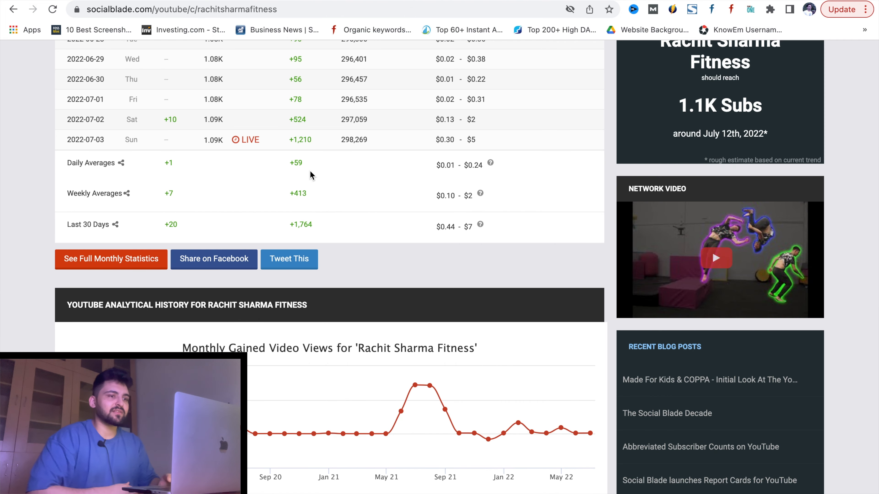
pyautogui.doubleClick(107, 193)
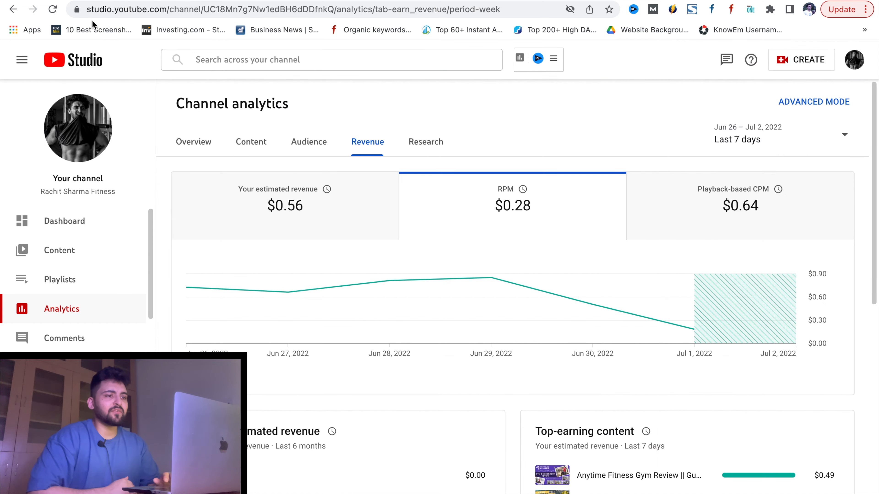
pyautogui.moveTo(324, 232)
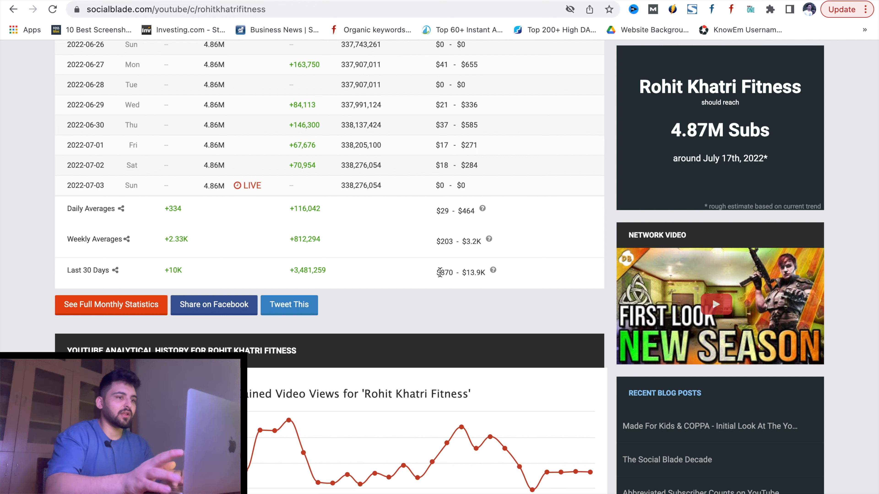
pyautogui.moveTo(439, 283)
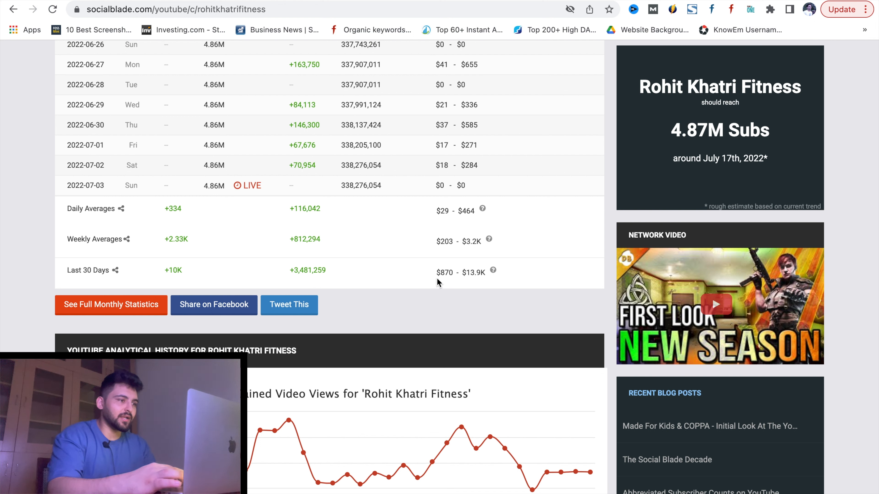
# Review Rohit Khatri Fitness's $870–$13.9K last-30-days earnings estimate
pyautogui.doubleClick(443, 272)
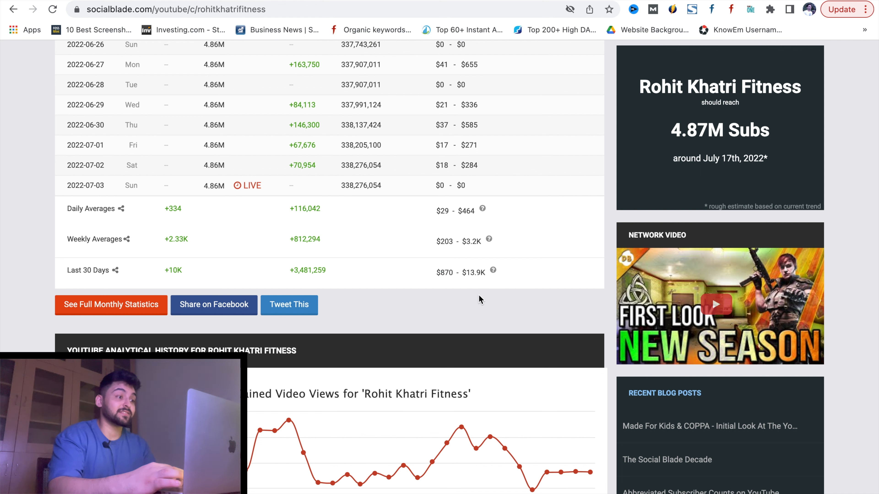
pyautogui.moveTo(471, 282)
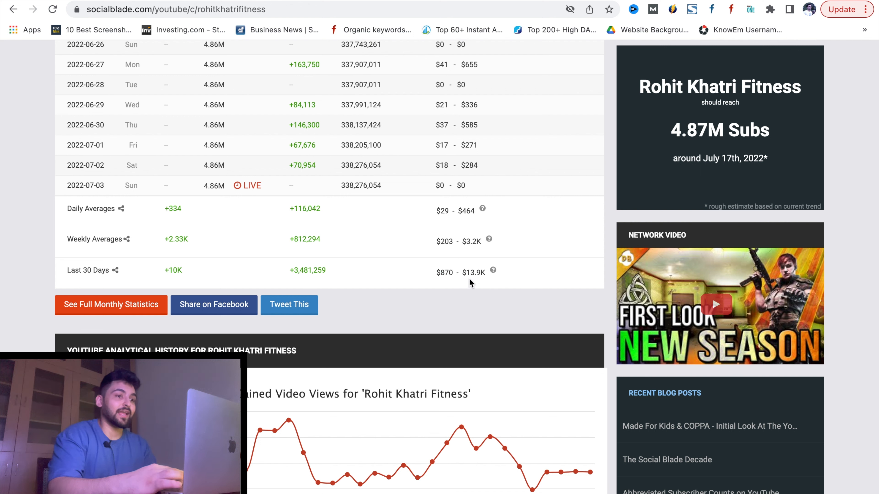
pyautogui.moveTo(461, 288)
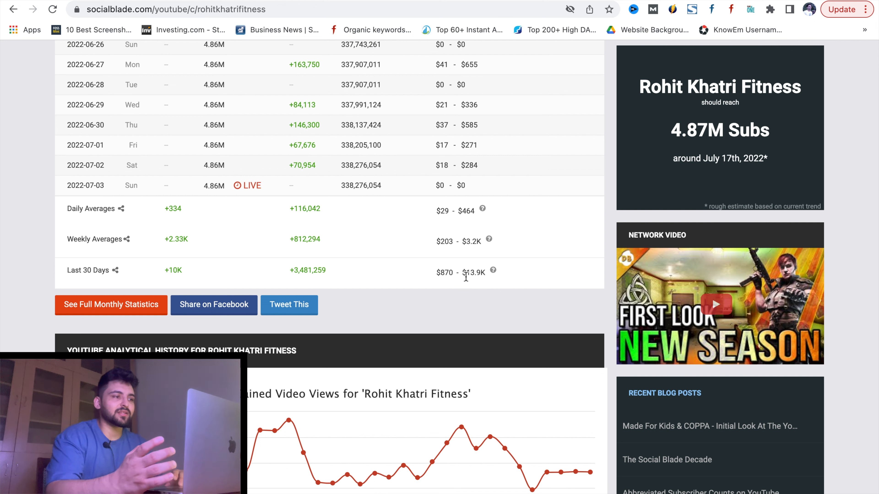
pyautogui.moveTo(454, 285)
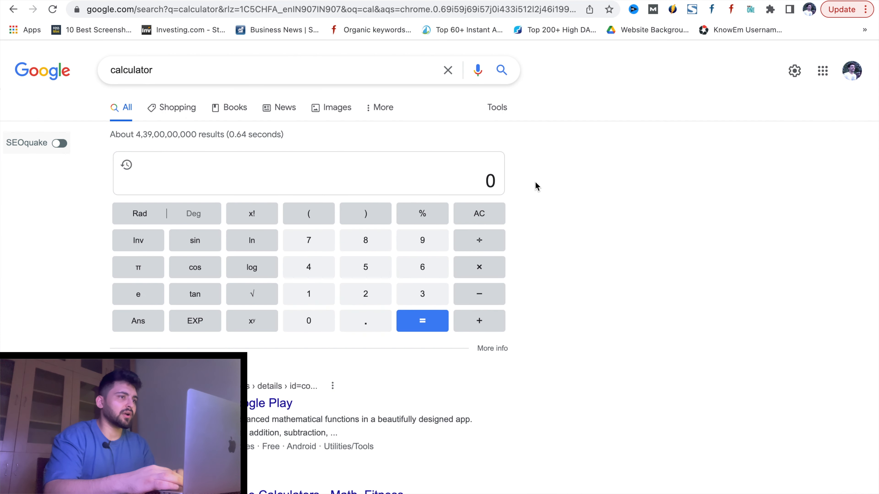
# Look up the dollar to INR rate (1 USD = 78.95 INR) and bring up the Google calculator
pyautogui.click(14, 10)
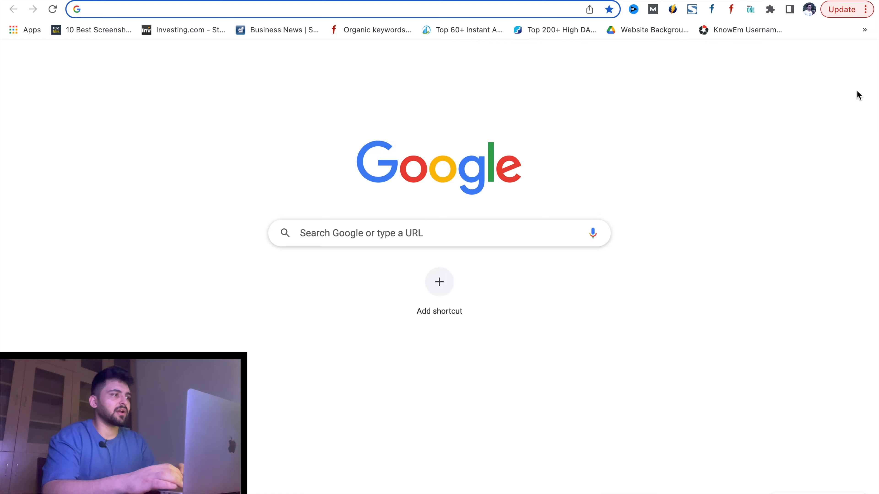
pyautogui.write('dolla')
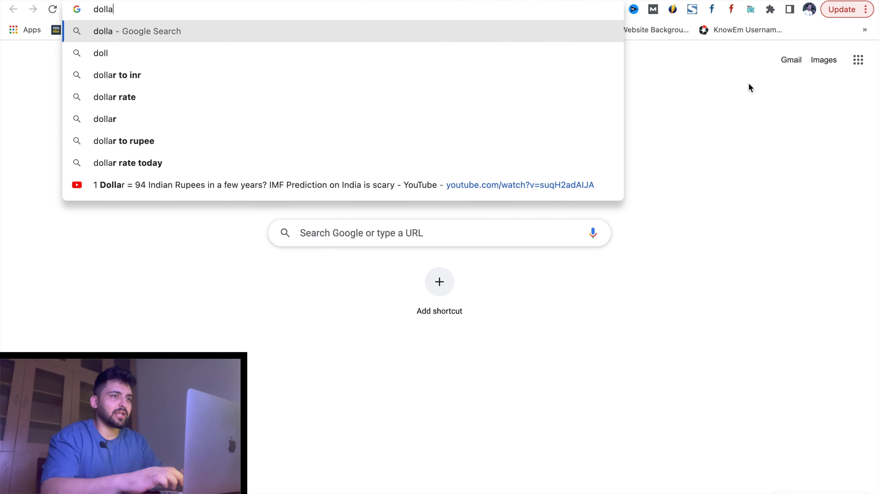
pyautogui.click(117, 75)
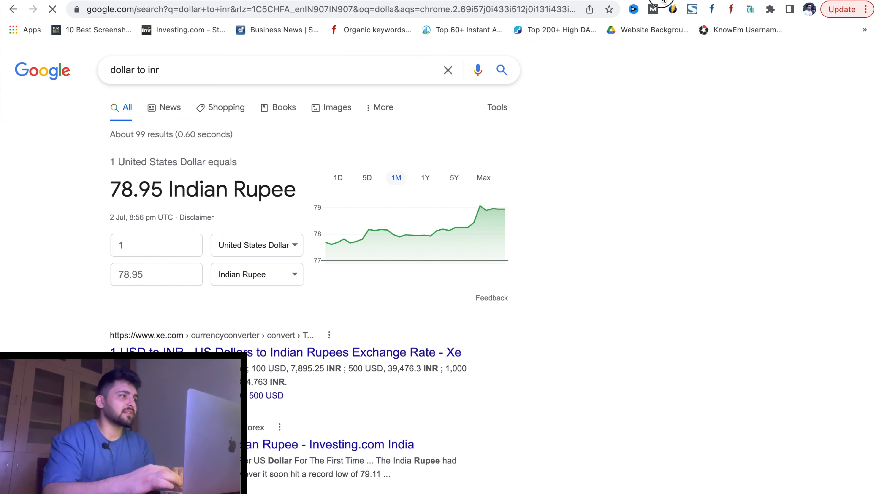
pyautogui.write('calculator')
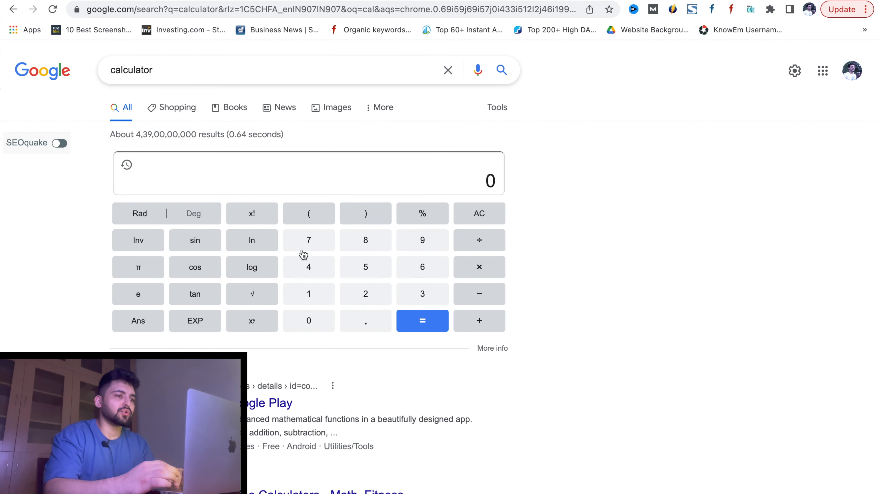
# Multiply 79 by 5000 in the Google calculator to get 395000
pyautogui.click(309, 240)
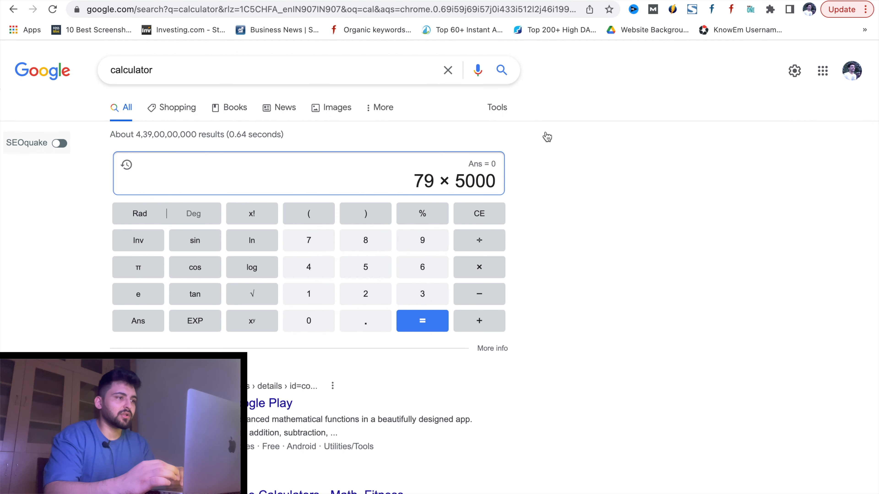
pyautogui.click(422, 320)
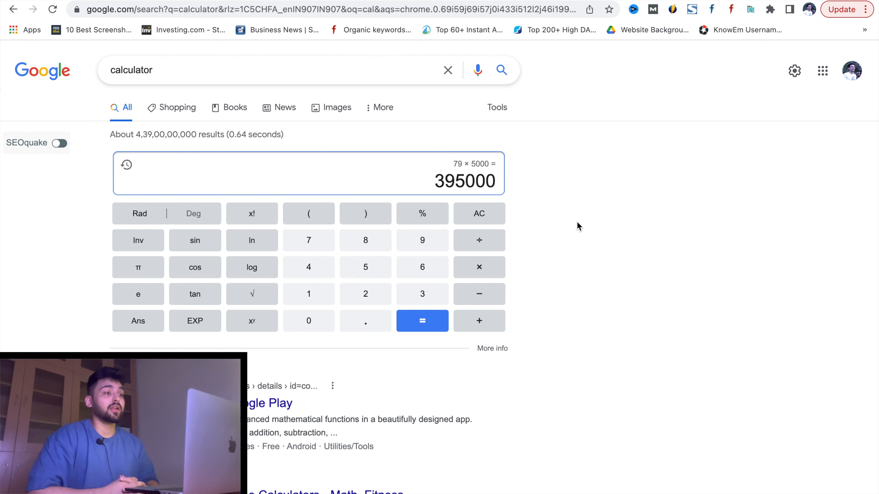
pyautogui.moveTo(521, 57)
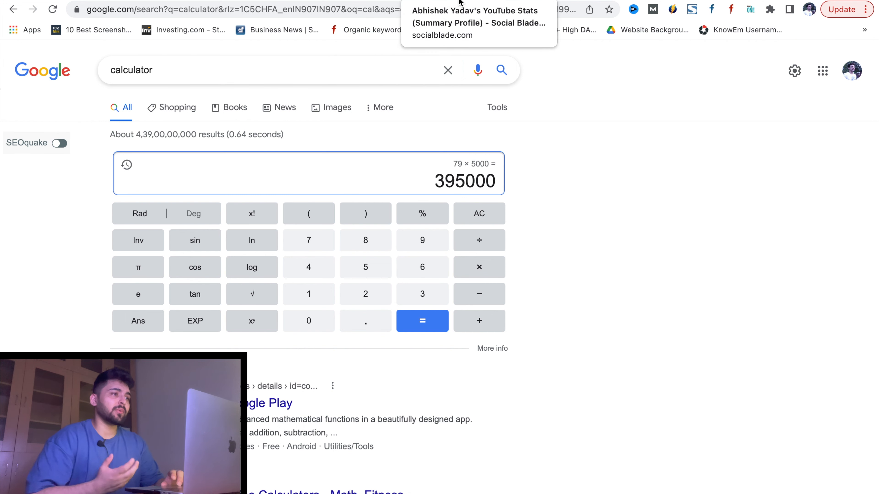
# Show Rohit Khatri Fitness's stats with the $870–$13.9K last-30-days earnings estimate
pyautogui.click(478, 23)
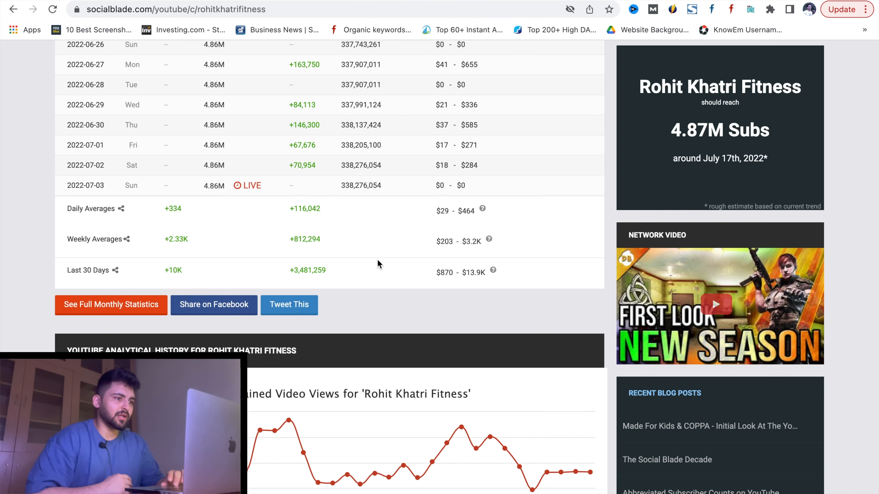
pyautogui.moveTo(317, 268)
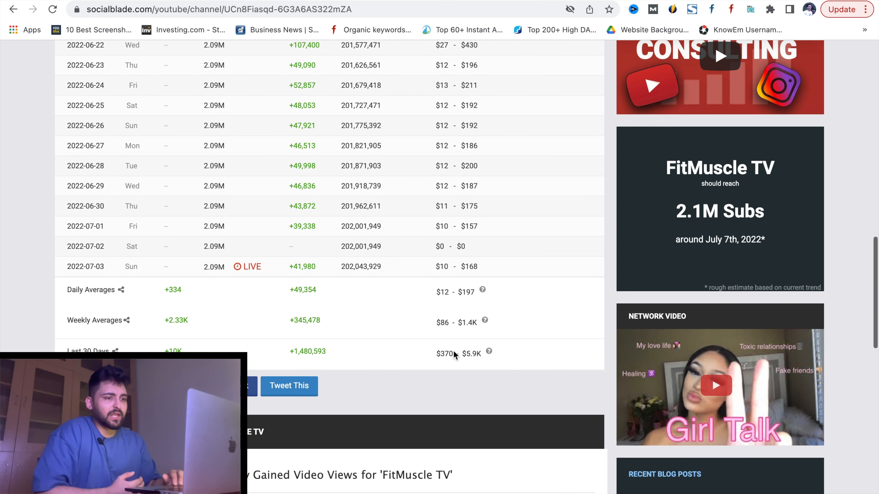
pyautogui.moveTo(400, 377)
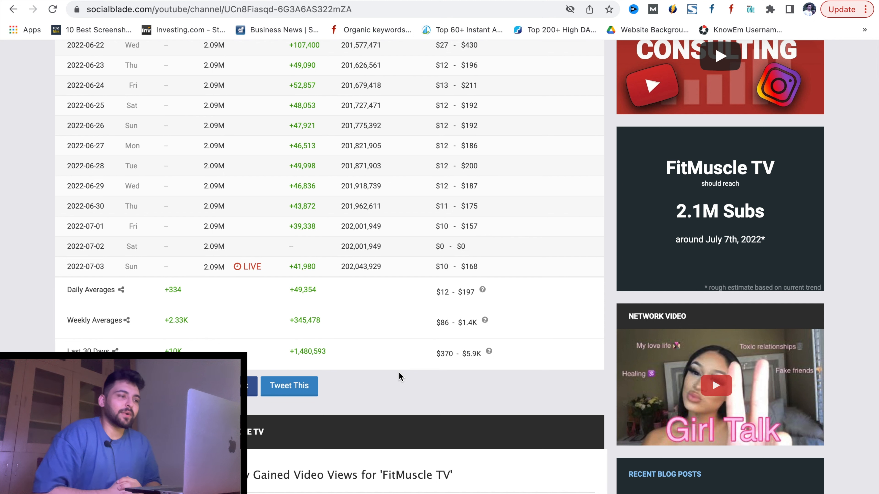
pyautogui.moveTo(465, 366)
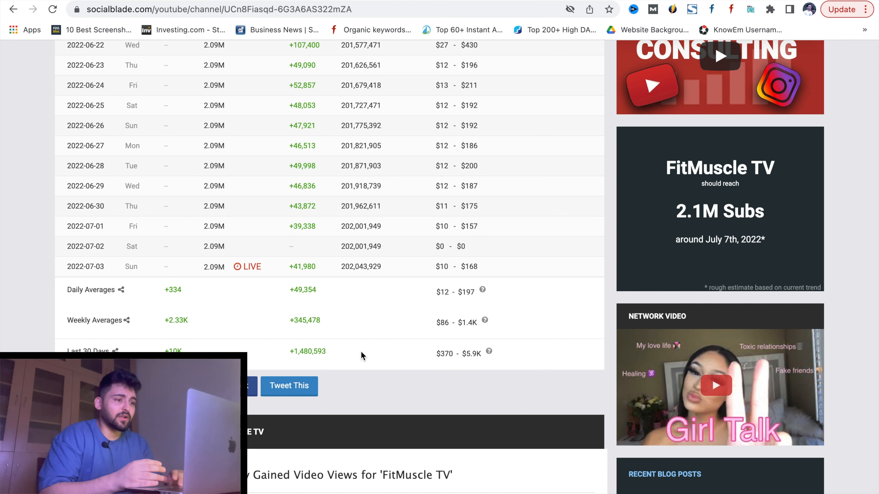
pyautogui.moveTo(414, 347)
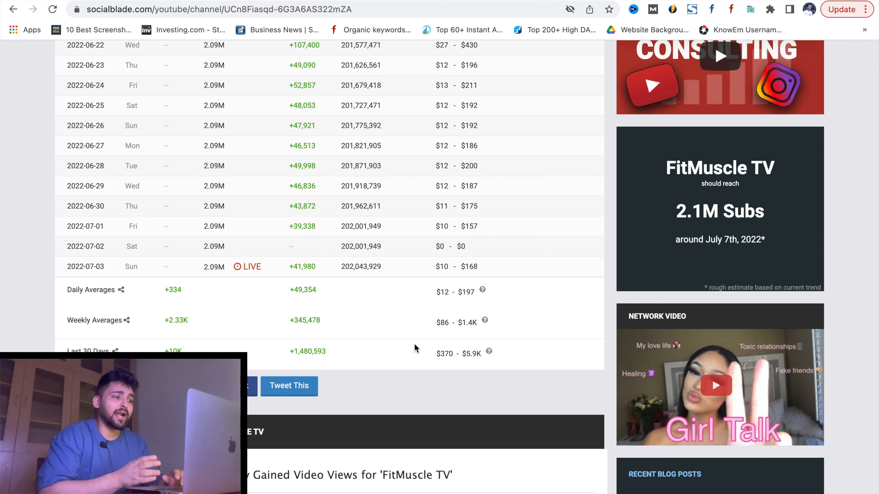
# Show FitMuscle TV's 2.09M-subscriber stats with $370–$5.9K last-30-days earnings
pyautogui.doubleClick(459, 354)
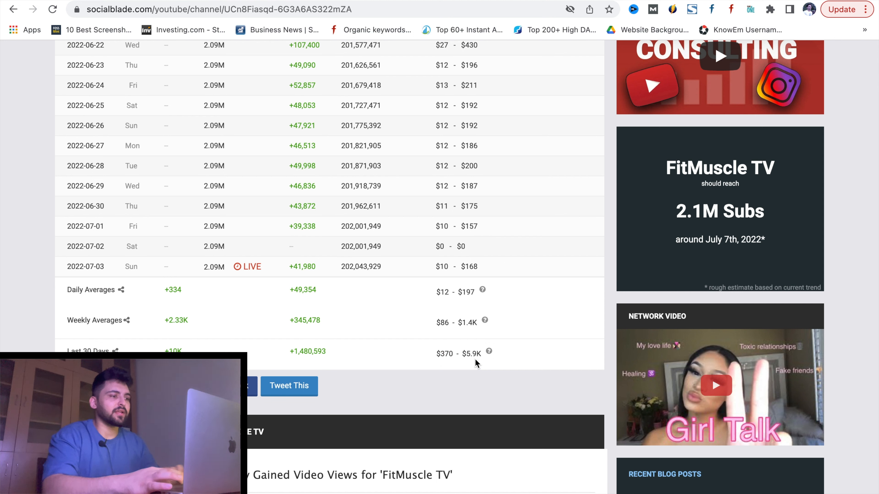
pyautogui.moveTo(474, 359)
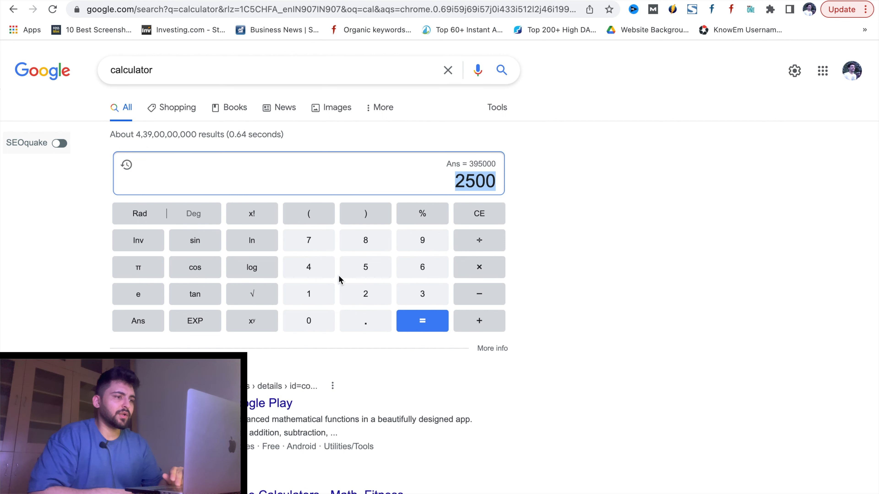
# Multiply 2500 by 7 in the Google calculator
pyautogui.click(478, 266)
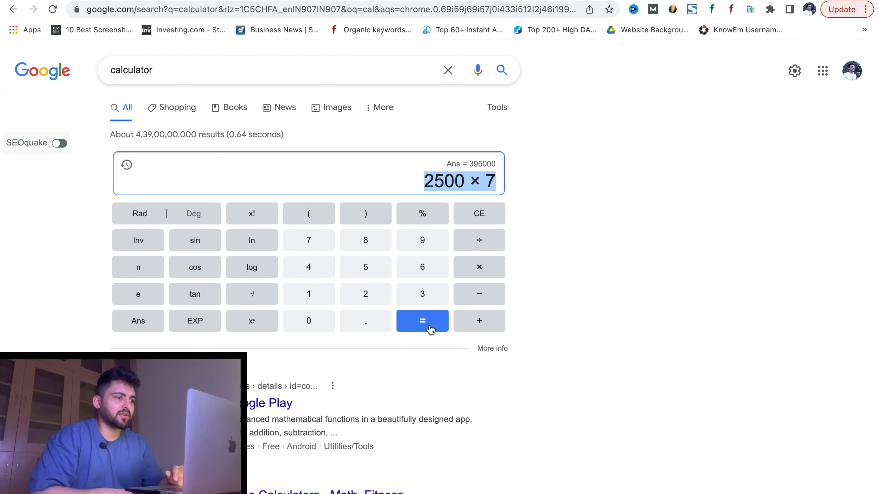
pyautogui.click(422, 320)
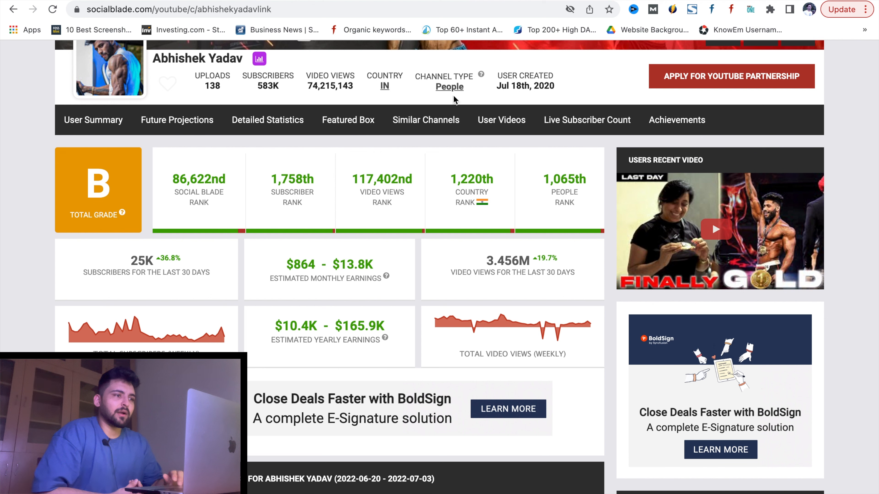
pyautogui.moveTo(456, 267)
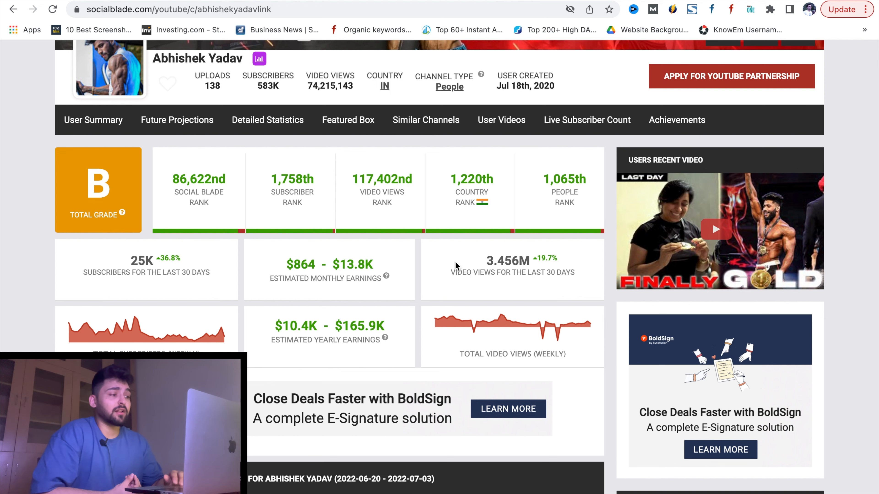
# Scroll down Abhishek Yadav's Social Blade page to the daily earnings table
pyautogui.scroll(-3)
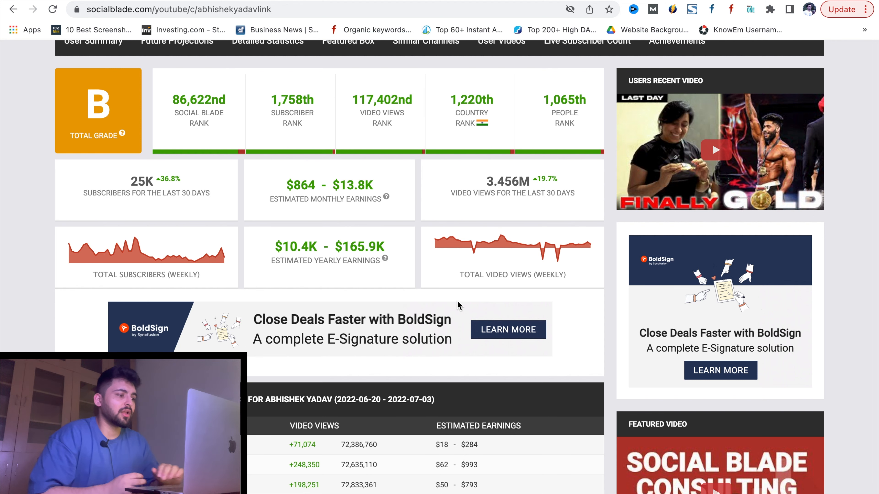
pyautogui.scroll(-3)
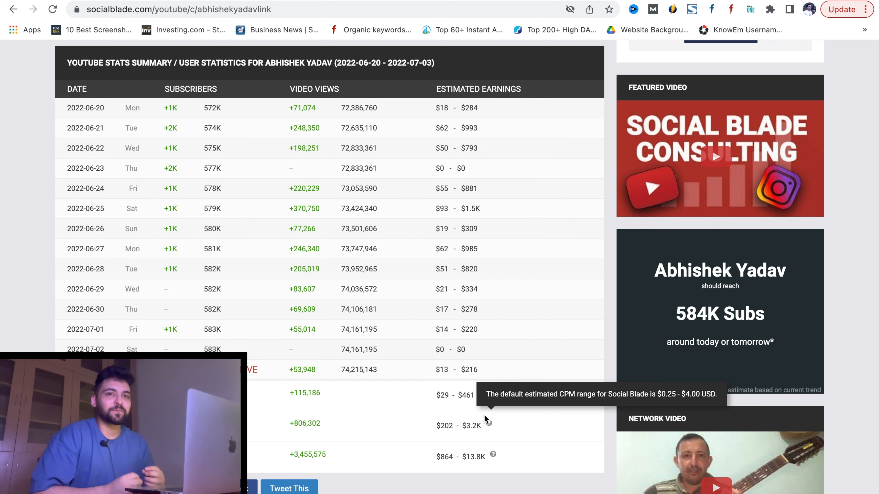
pyautogui.scroll(-3)
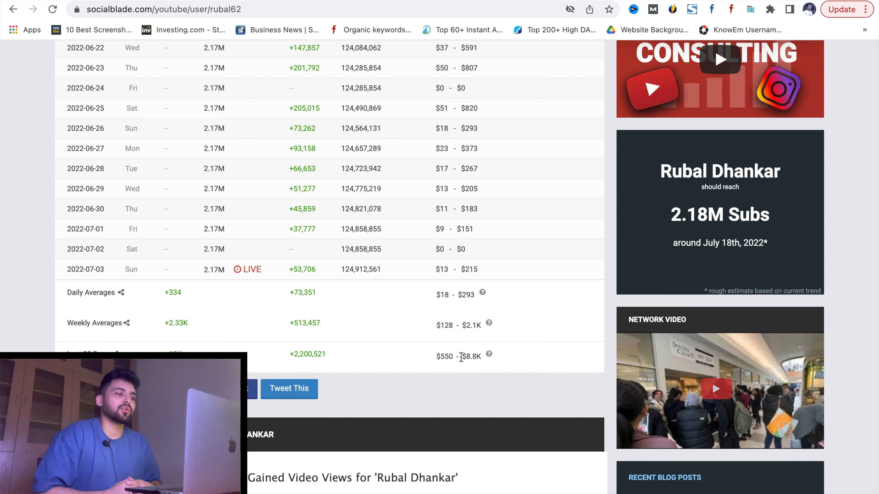
pyautogui.moveTo(477, 369)
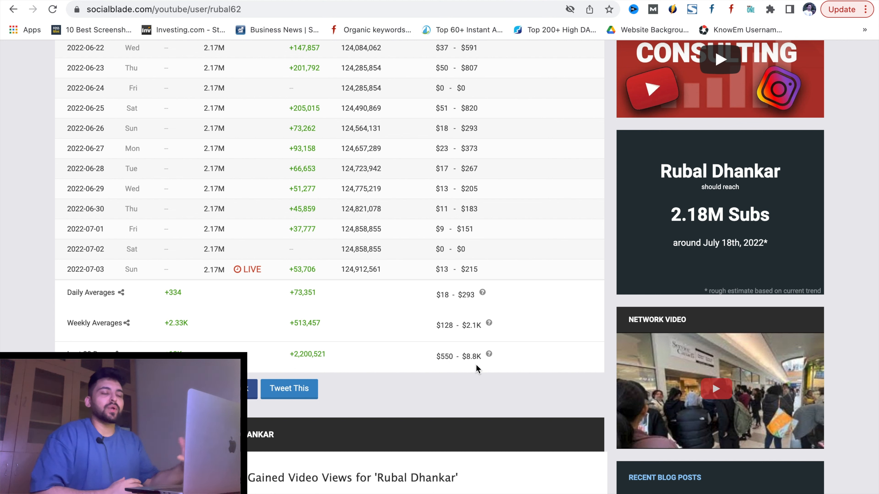